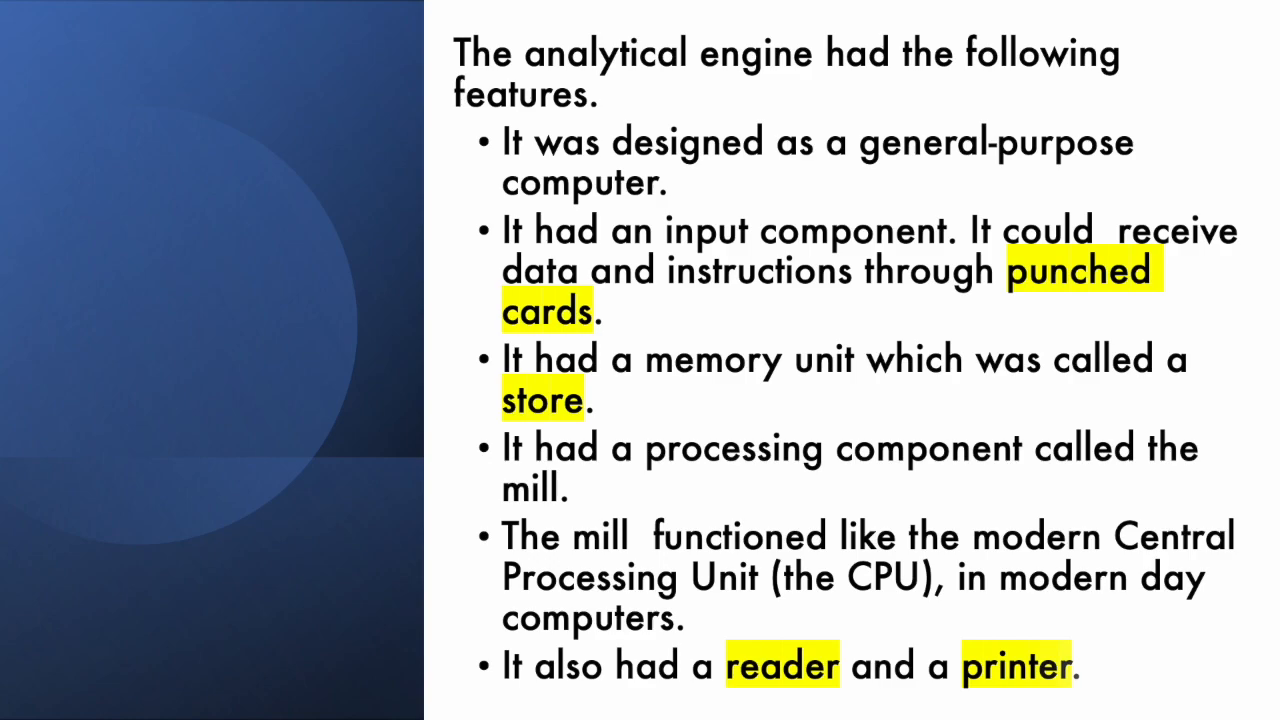
Step: Advance to the historical-records slide and enter 'was the first machine that deserved to be called a c'
key("right")
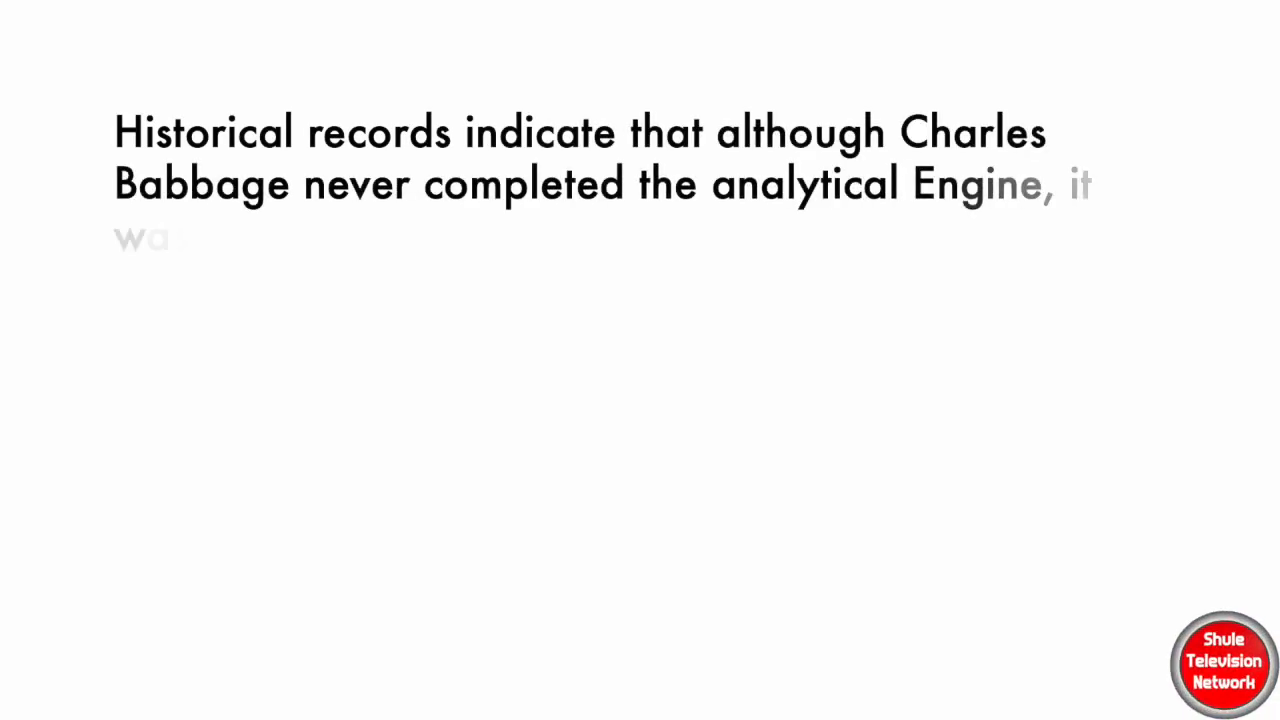
type("was the first machine that deserved to be called a c")
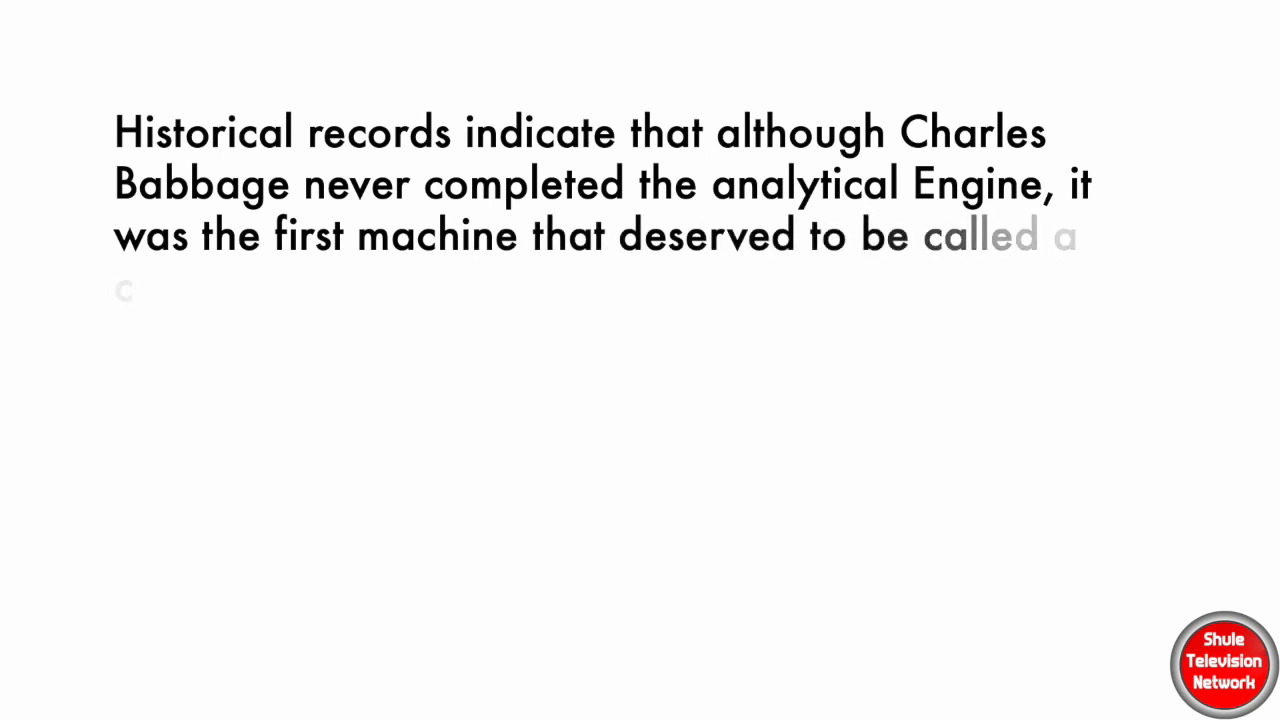